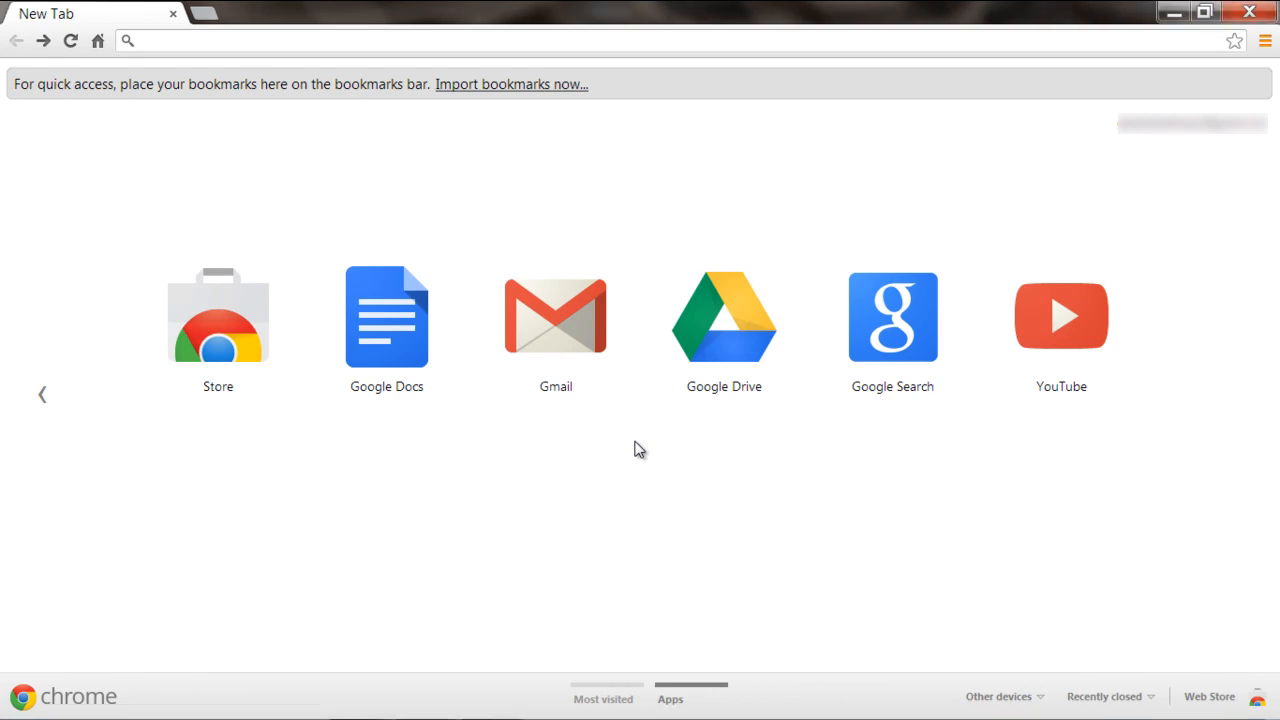
# Go to the Florida Keys craigslist site and open the account page.
pyautogui.click(473, 41)
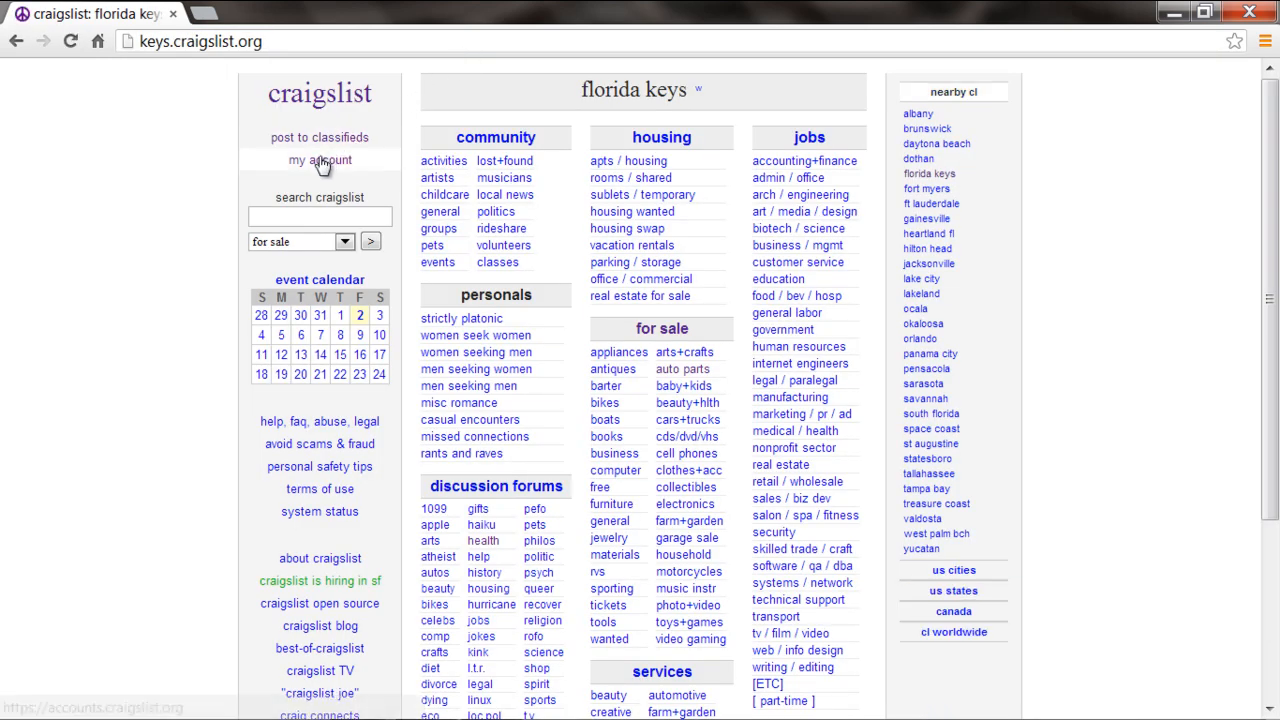
pyautogui.click(319, 160)
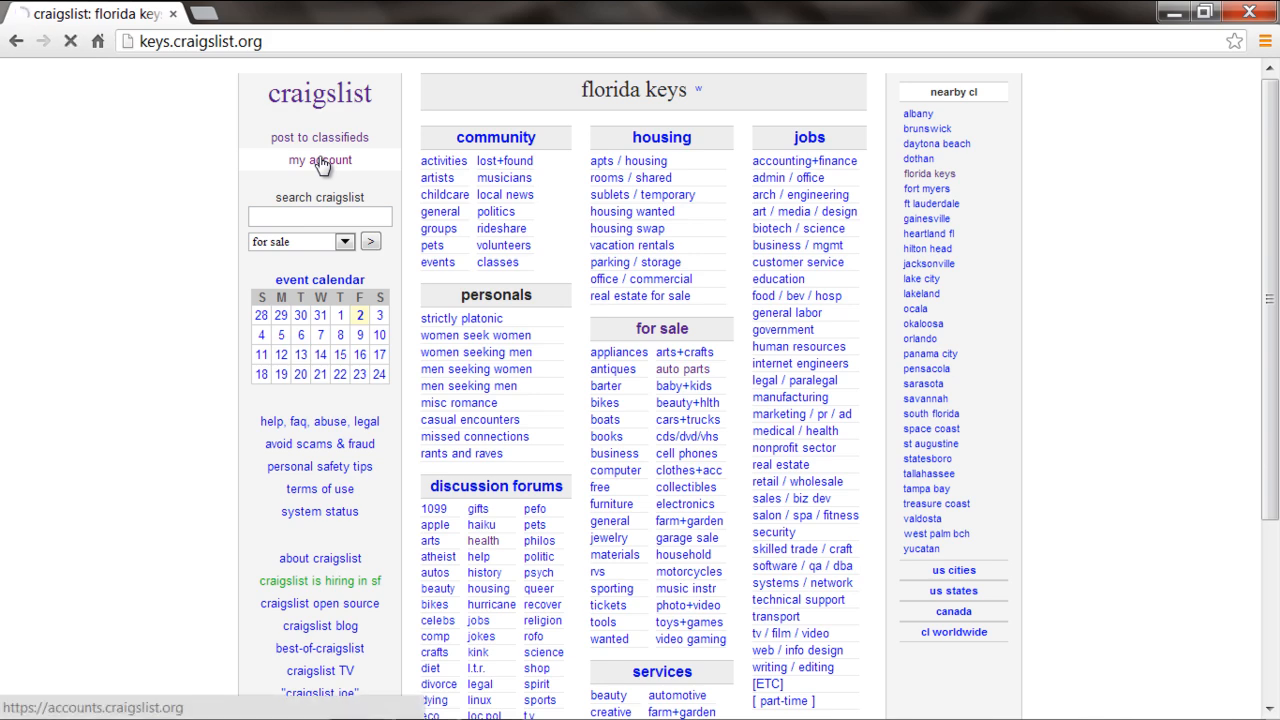
# Start a new services-offered posting in the lessons & tutoring category.
pyautogui.click(319, 160)
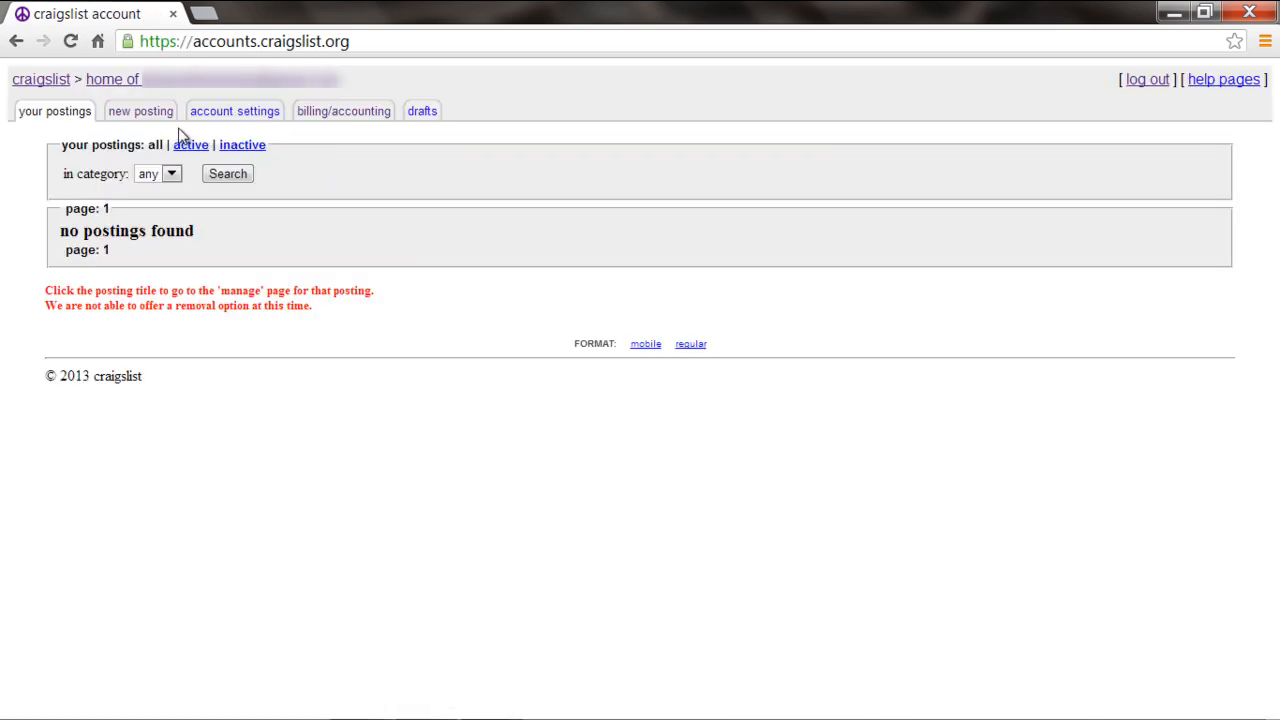
pyautogui.click(140, 111)
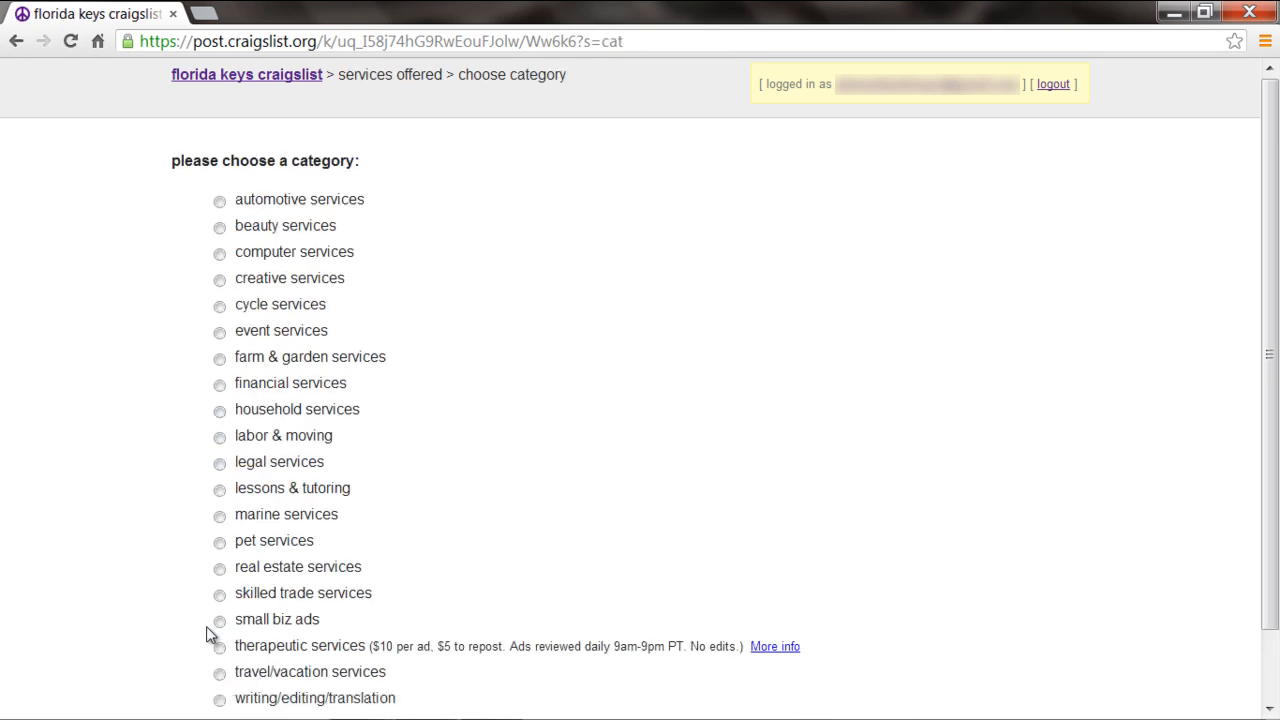
pyautogui.click(219, 491)
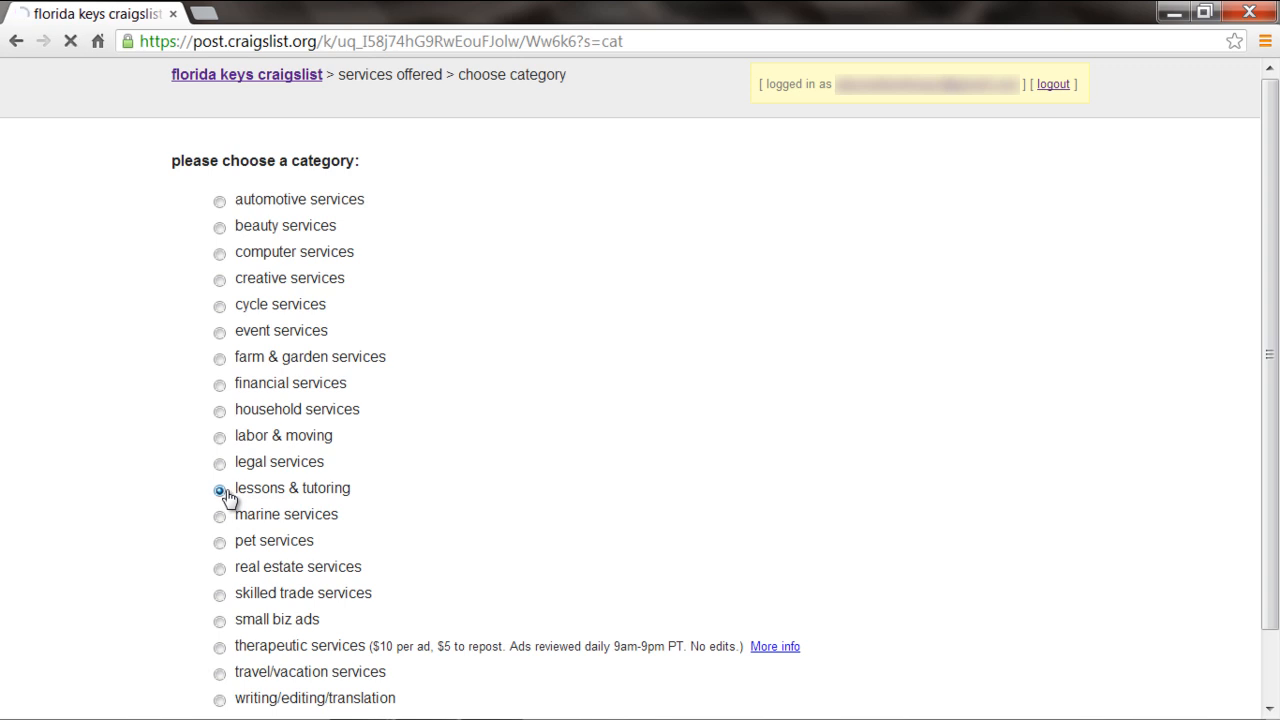
# Title the posting 'Tutoring' and wrap 'Test Text' in red, size 5, Show Card Gothic font tags.
pyautogui.click(219, 490)
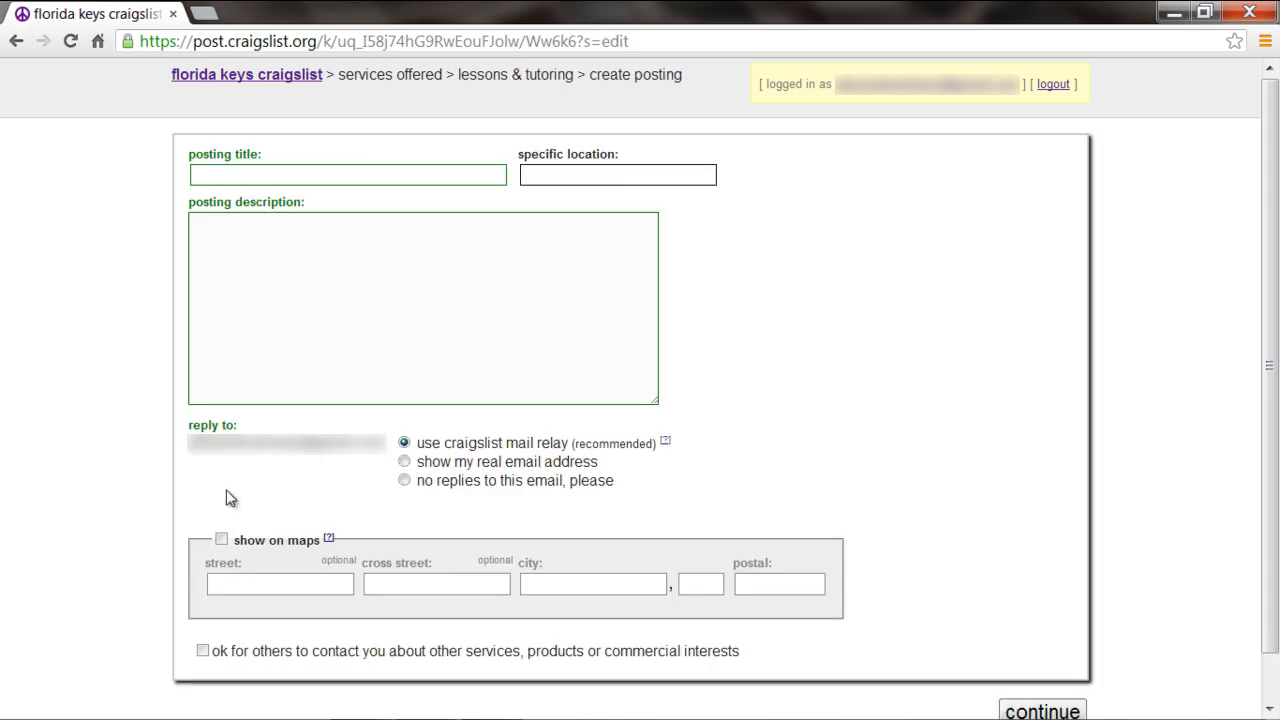
pyautogui.write('Tutoring')
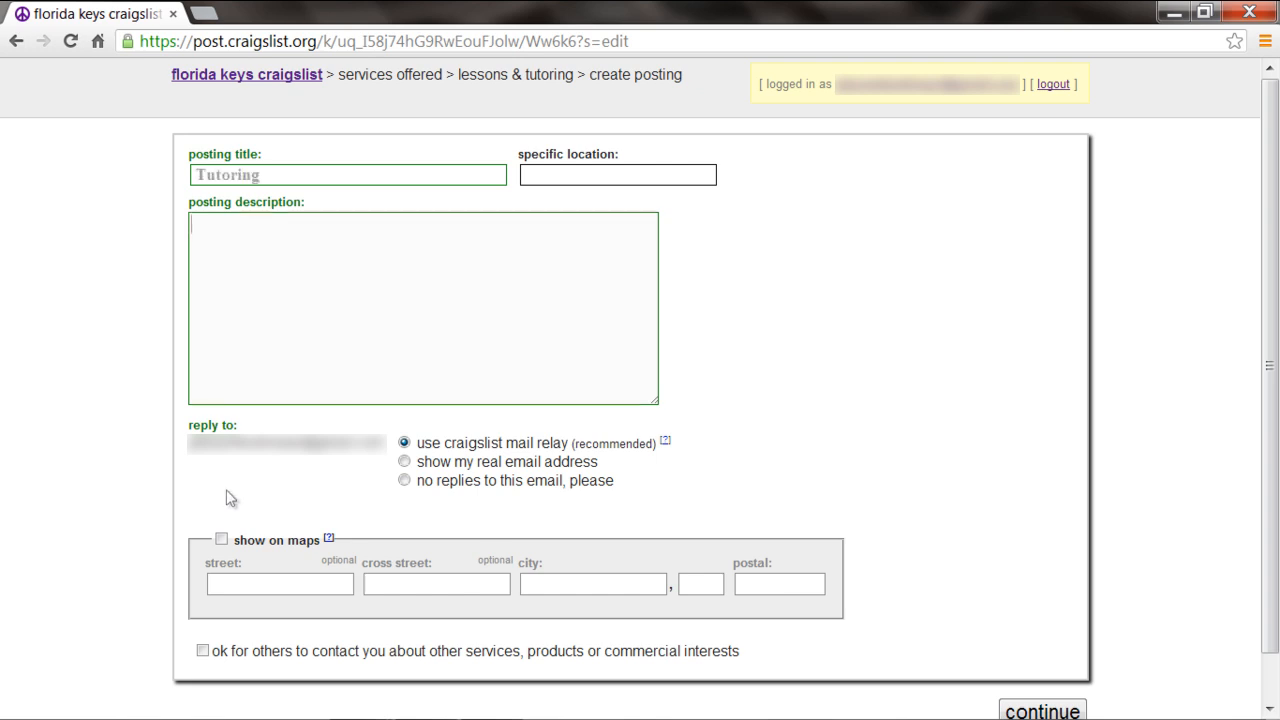
pyautogui.write('<font')
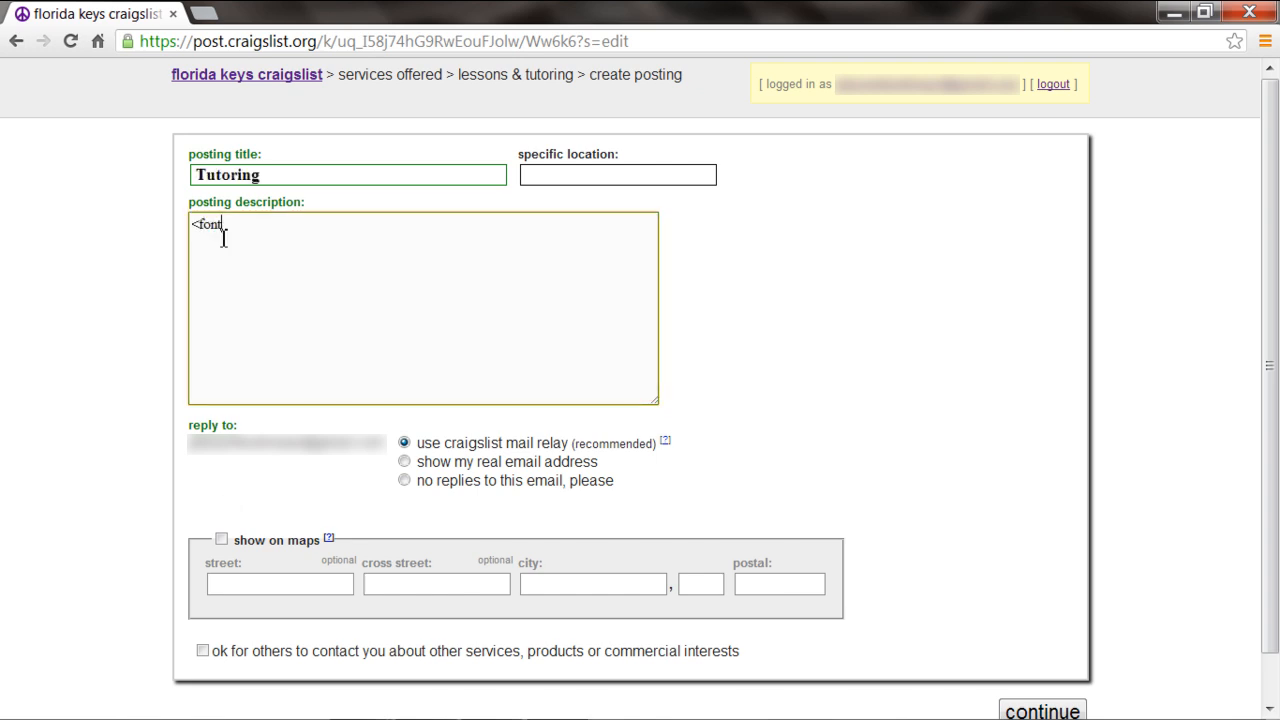
pyautogui.write("color='r")
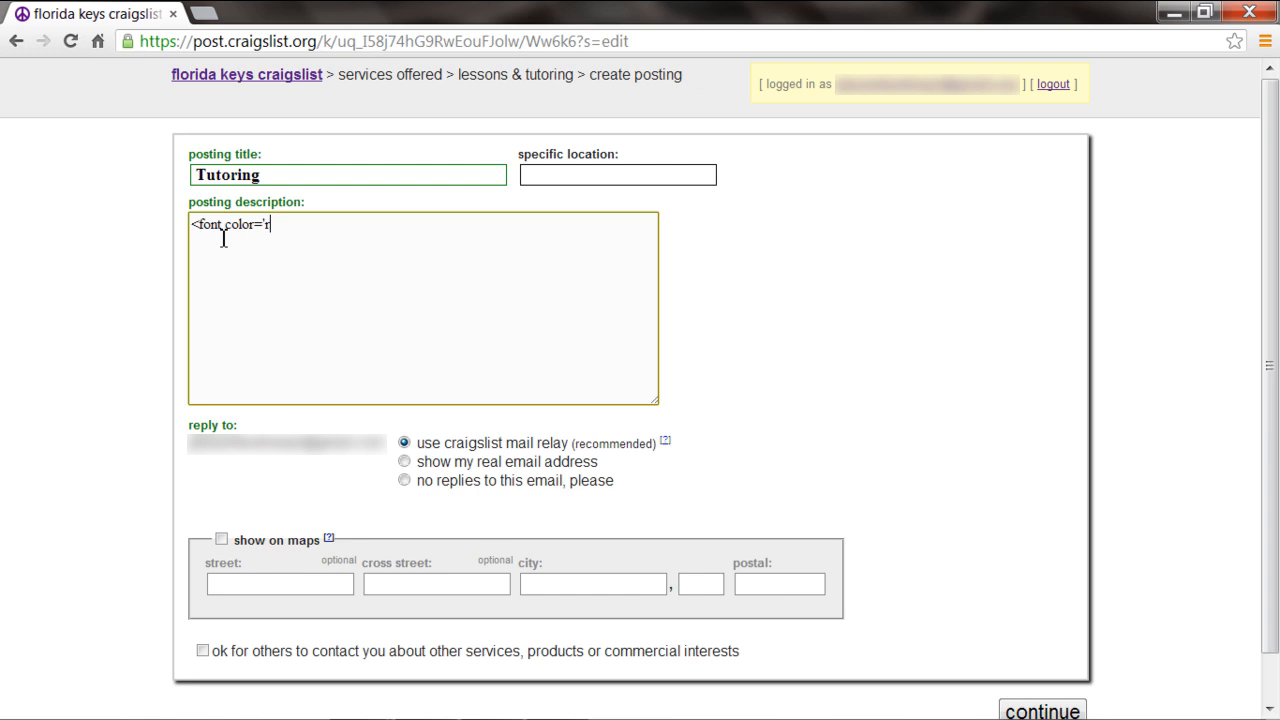
pyautogui.write("ed' size='5")
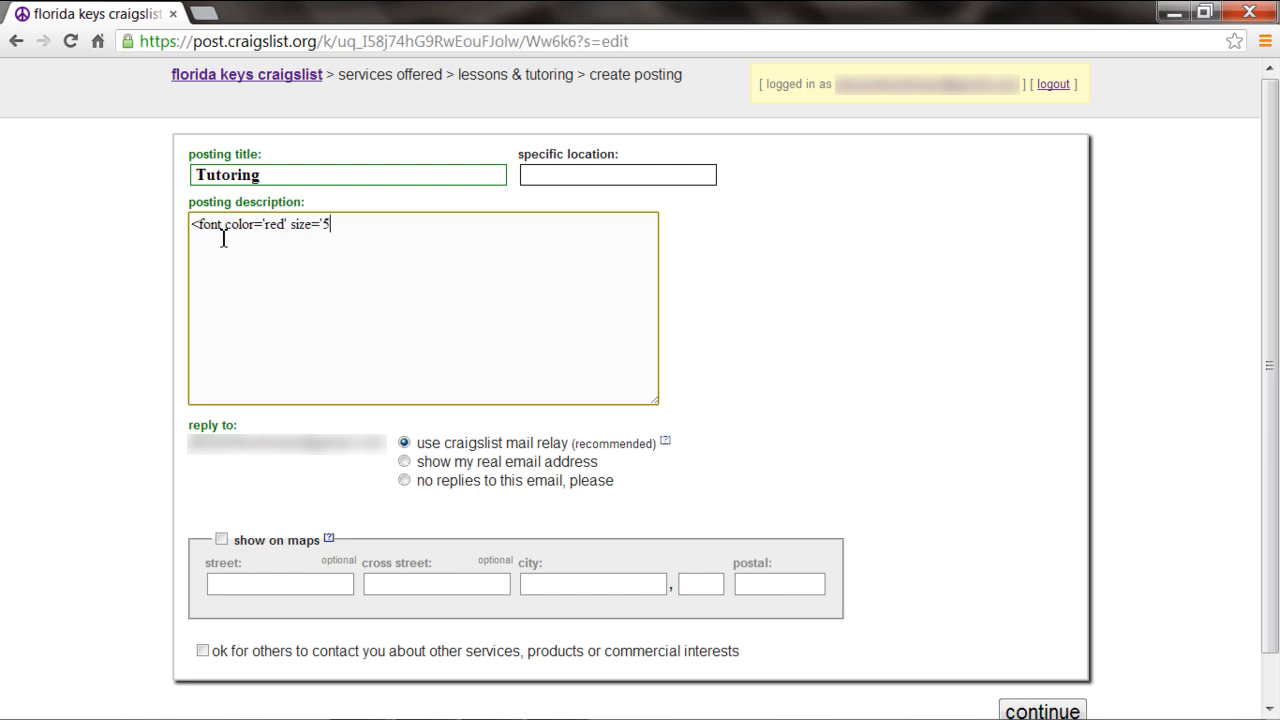
pyautogui.write('face')
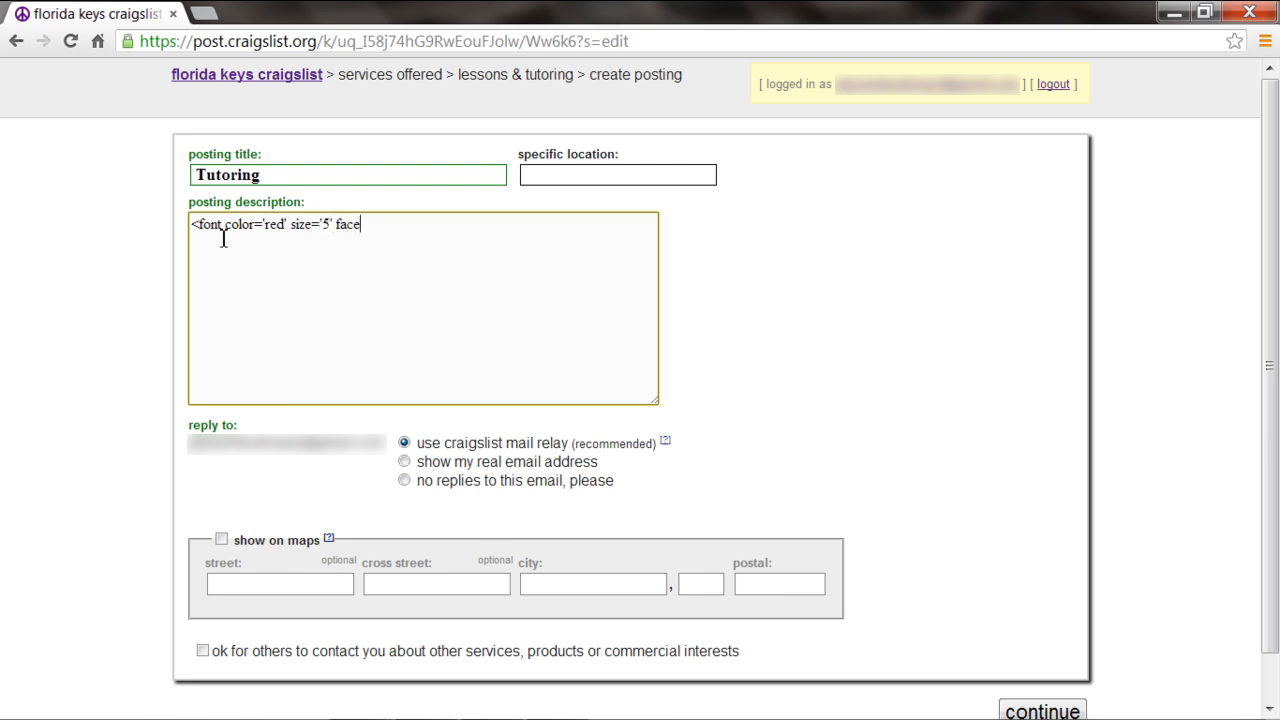
pyautogui.write('=')
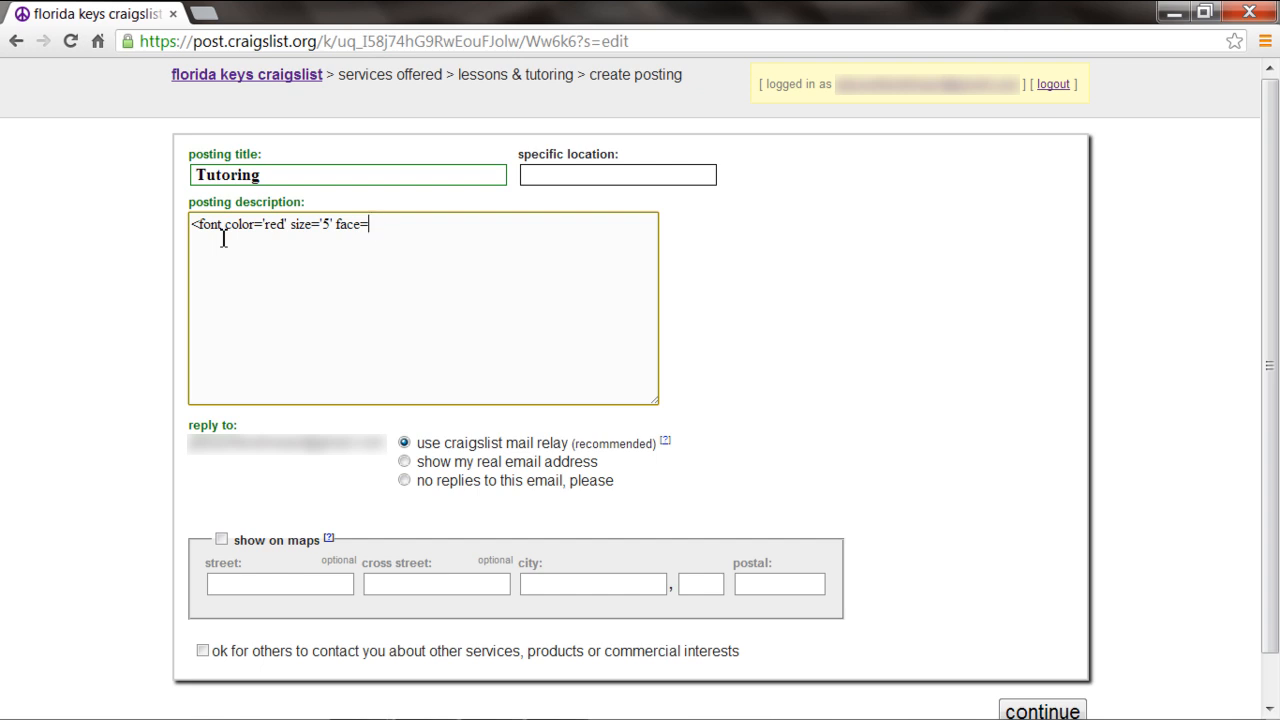
pyautogui.write("'Show Card Gothic")
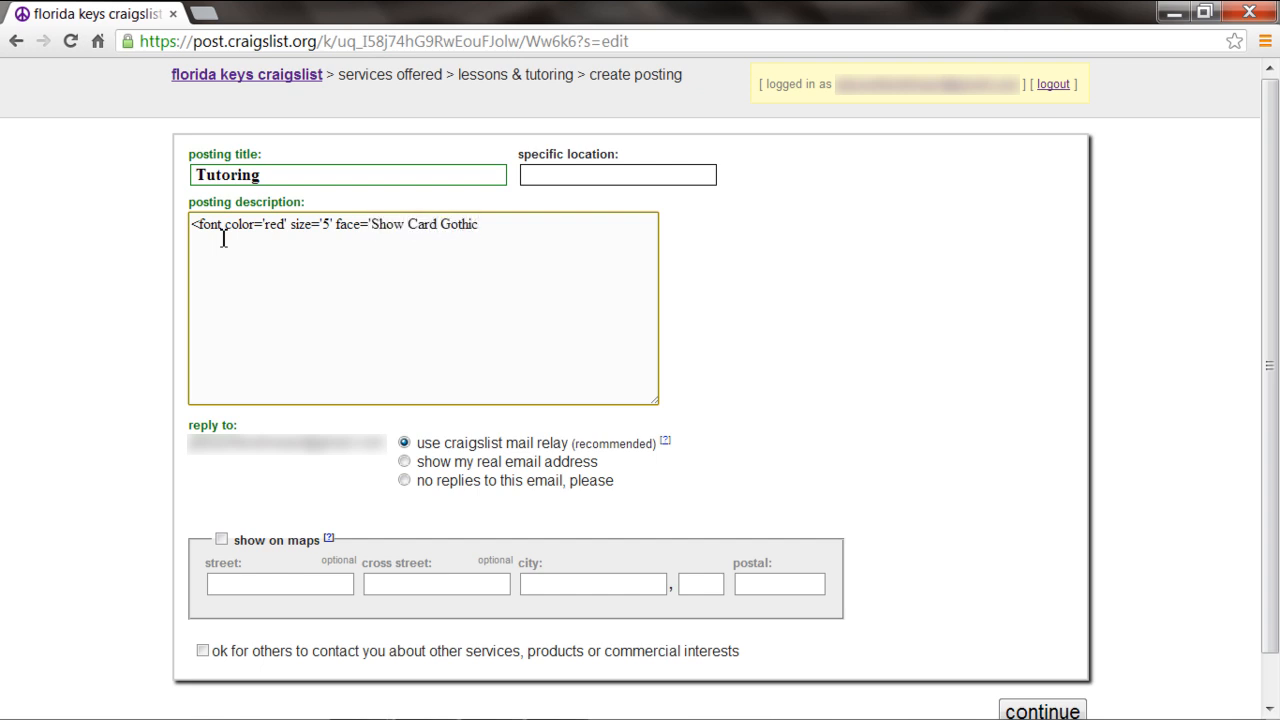
pyautogui.write('> Test Text </font>')
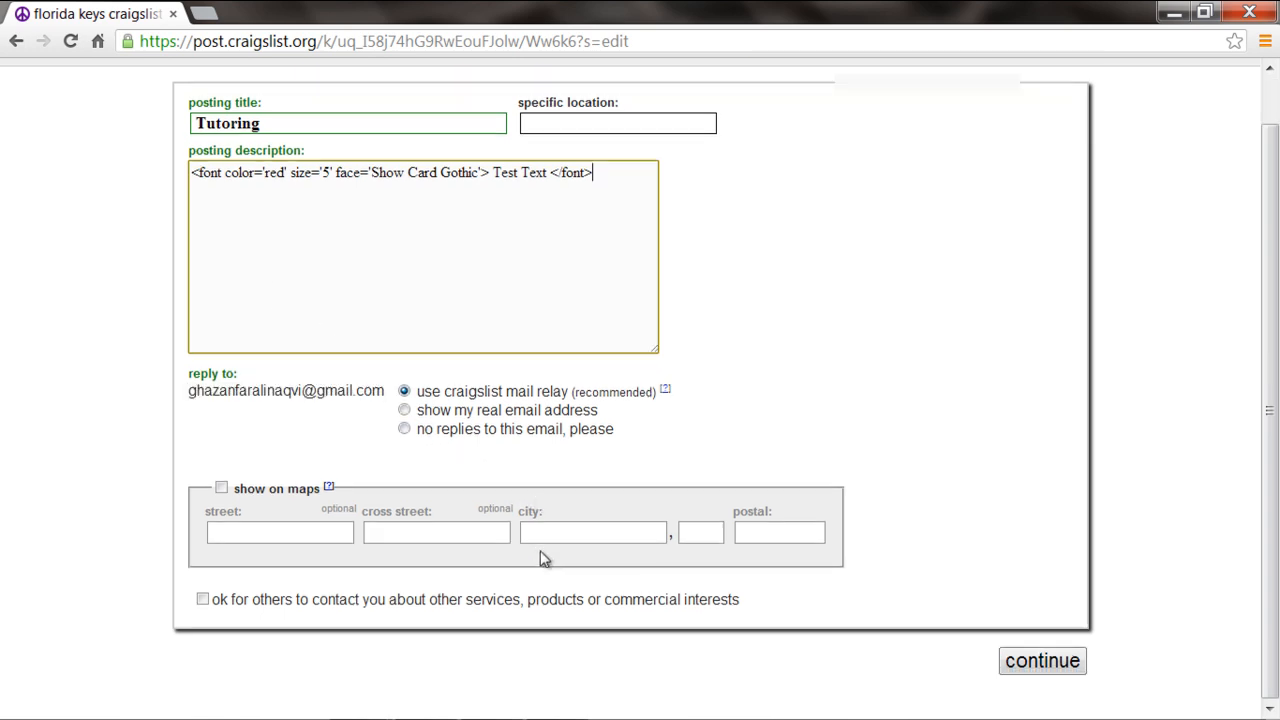
# Submit the text and skip images to preview the red 'Test Text' posting.
pyautogui.click(1042, 660)
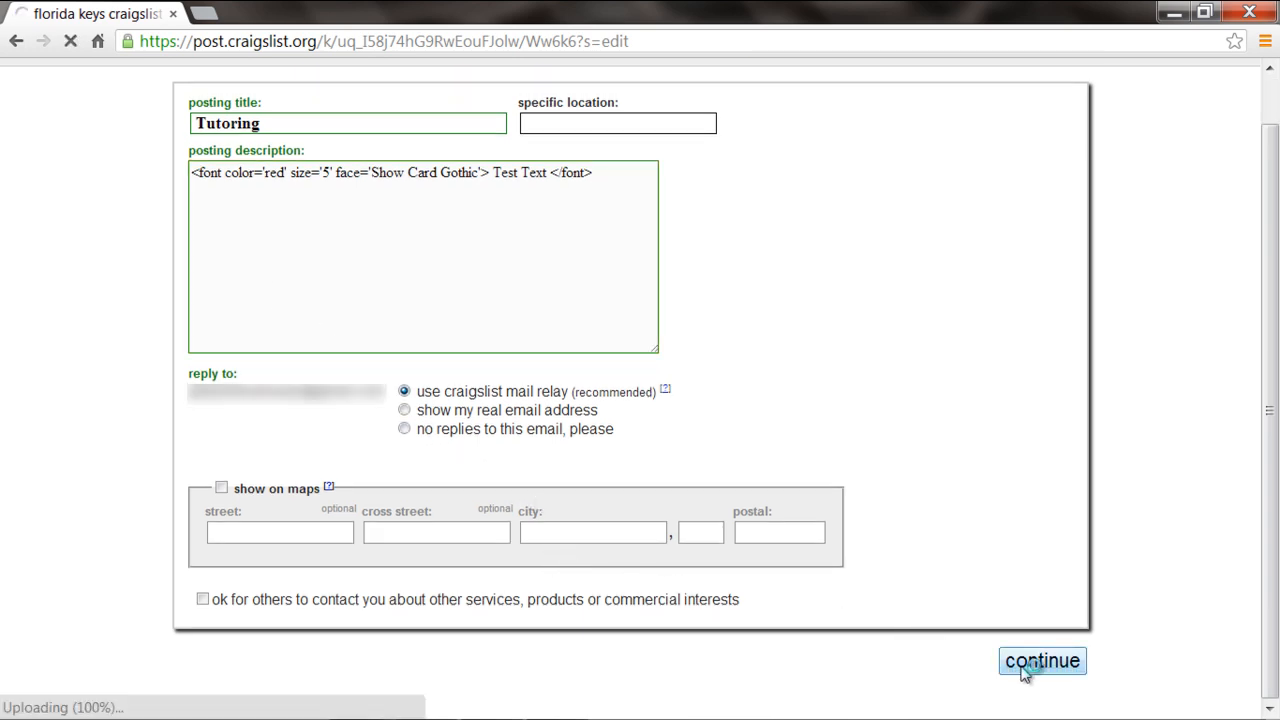
pyautogui.click(1042, 660)
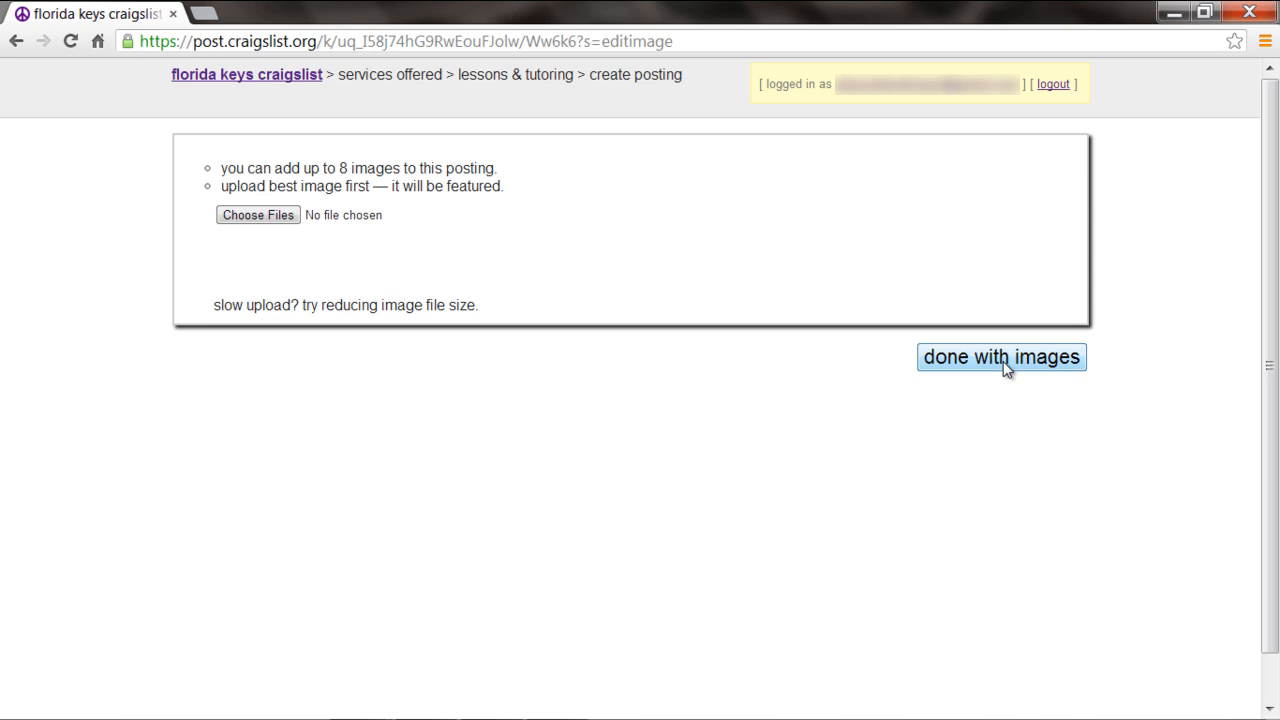
pyautogui.click(1001, 357)
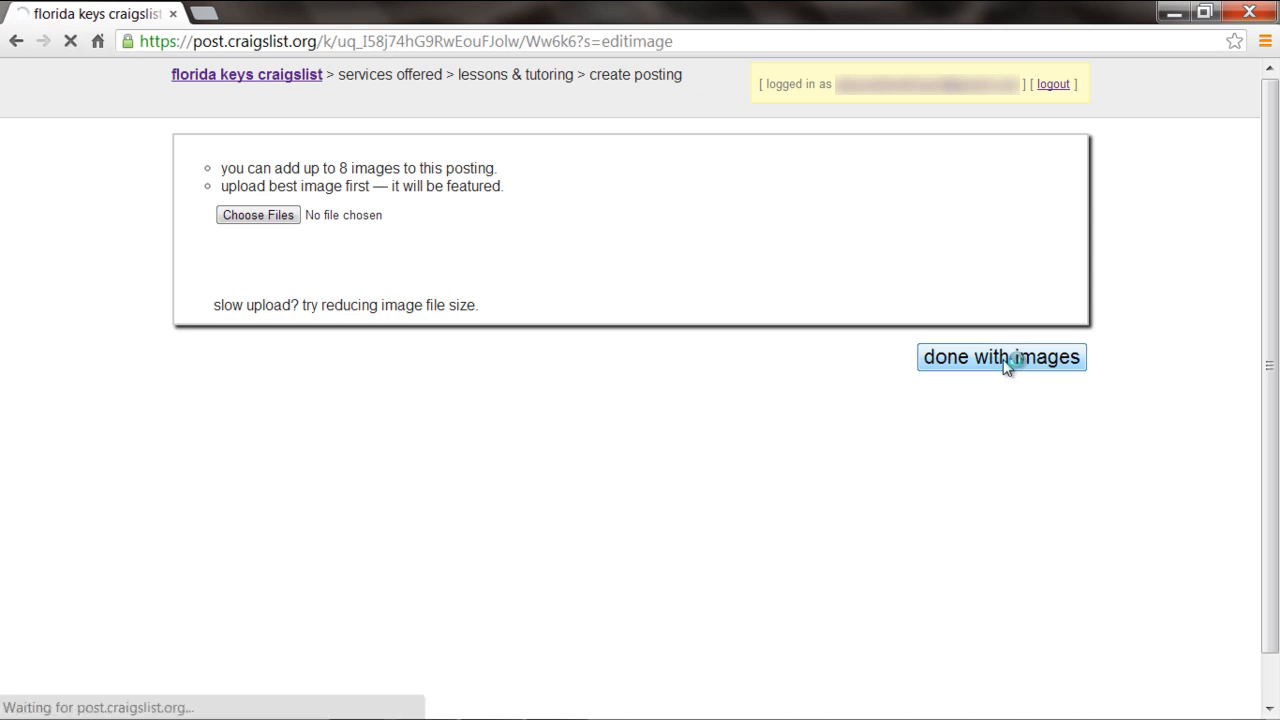
pyautogui.click(1001, 357)
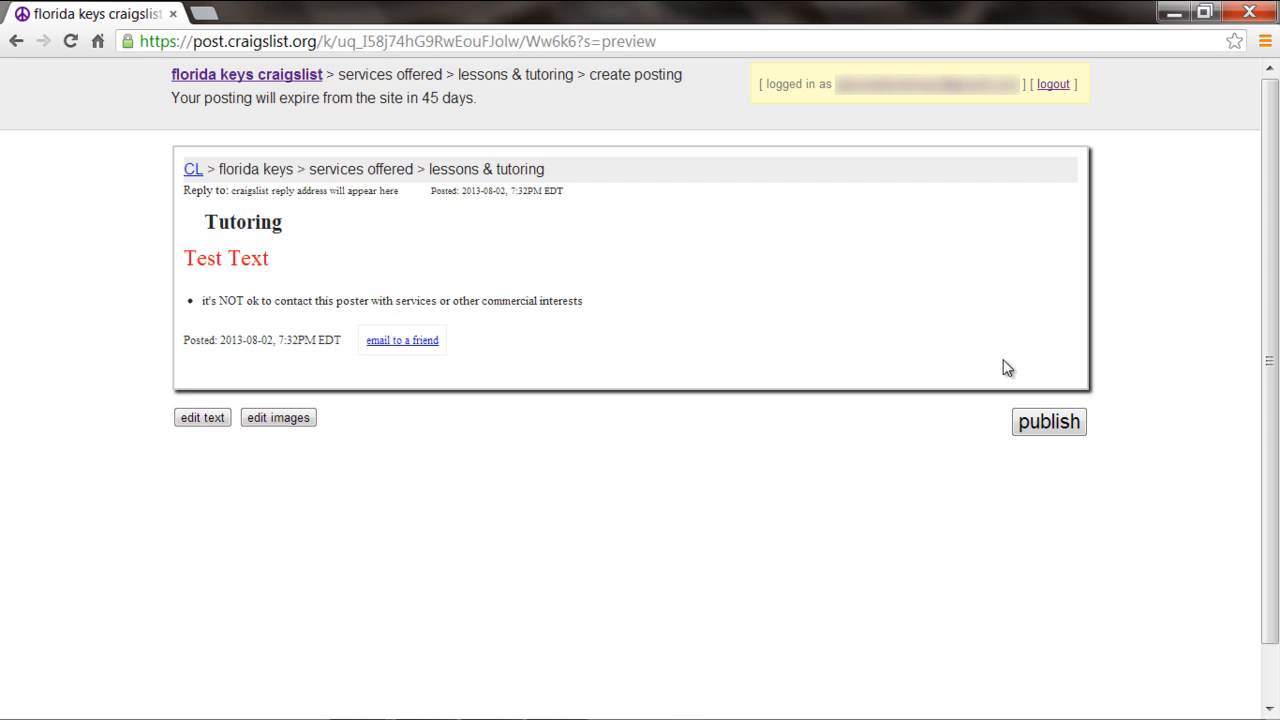
pyautogui.moveTo(500, 399)
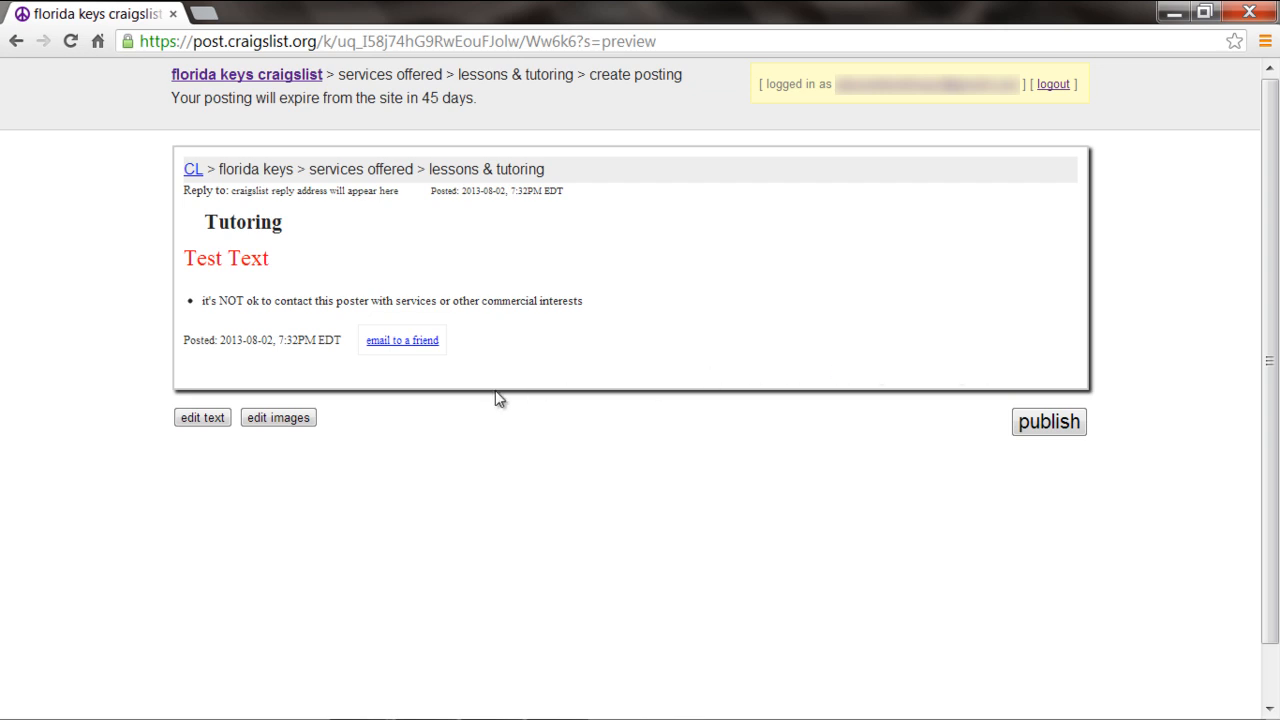
# Retitle the posting 'Tutorials' with a red video-tutorials line and HowTech logo image.
pyautogui.click(202, 417)
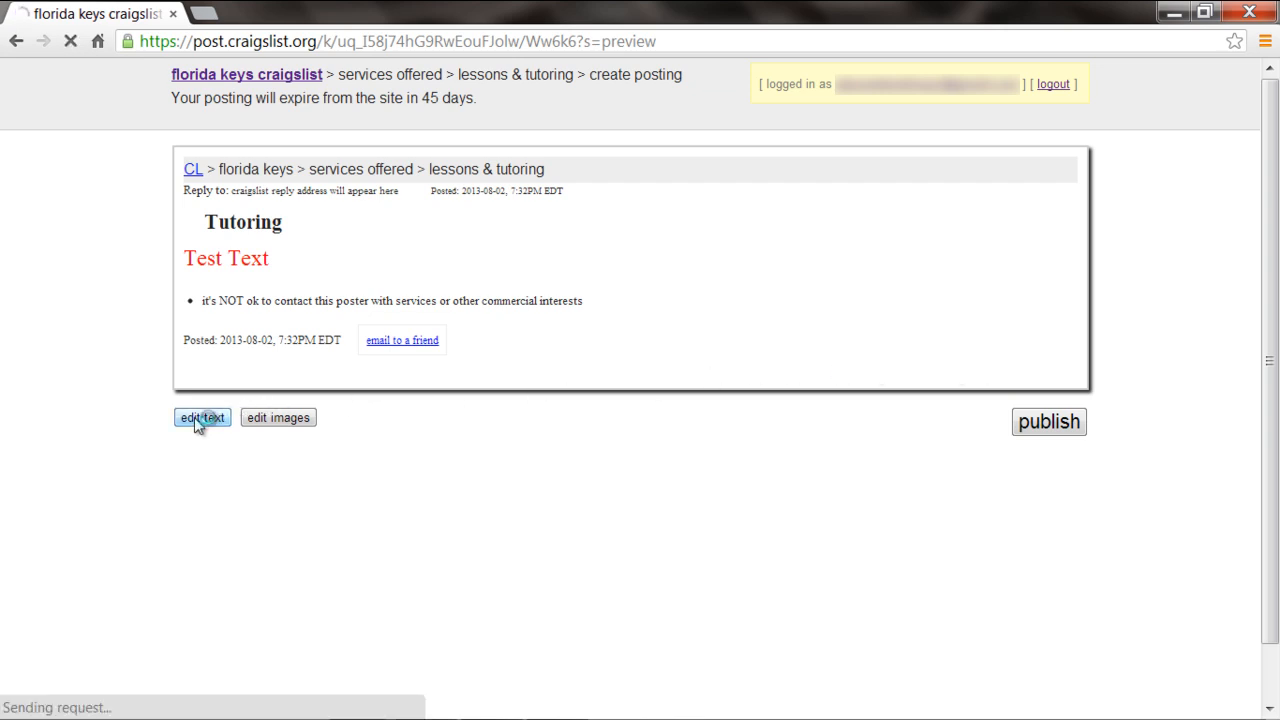
pyautogui.click(201, 417)
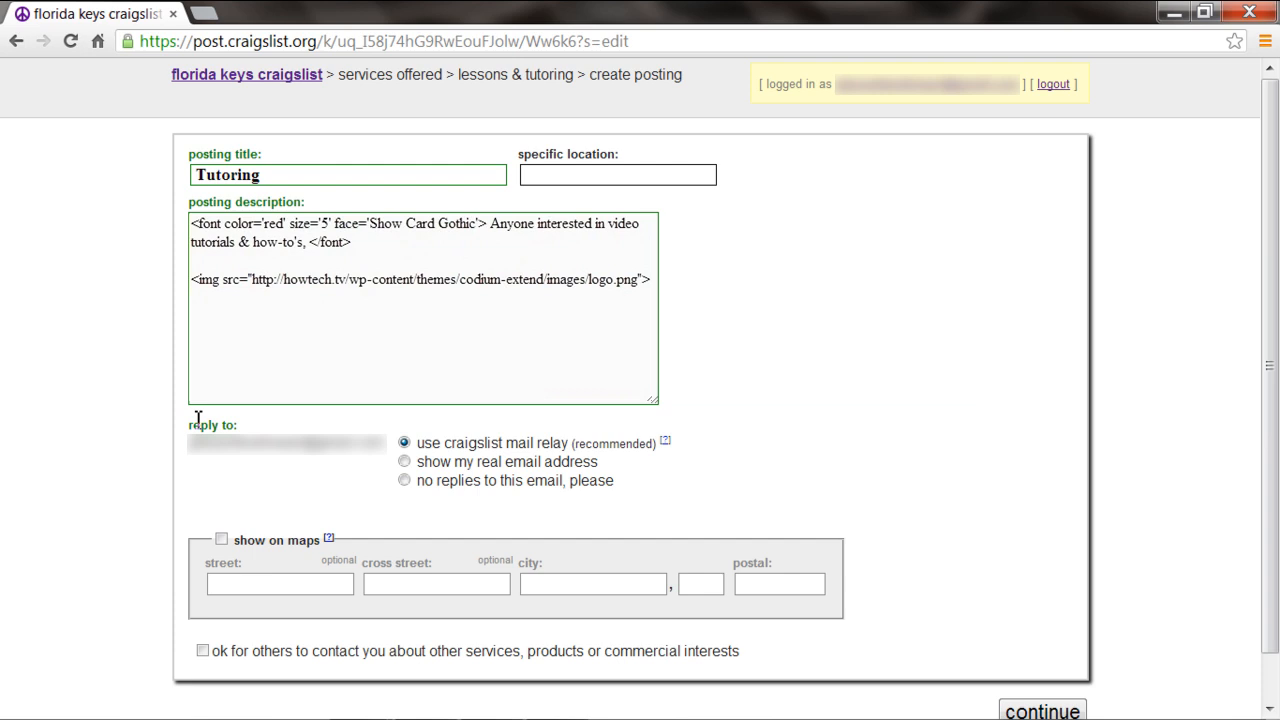
pyautogui.click(1042, 711)
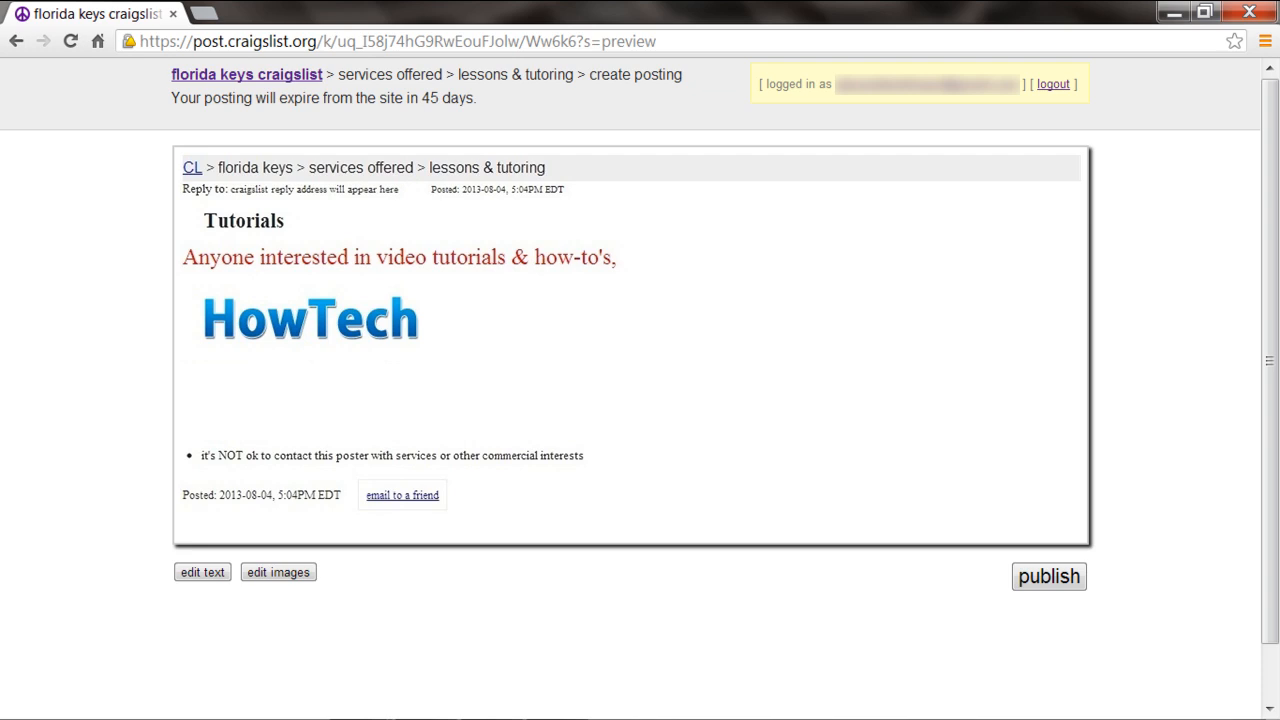
# Add a 'How Tech Tutorials' link to howtech.tv and test it in a new tab.
pyautogui.click(202, 572)
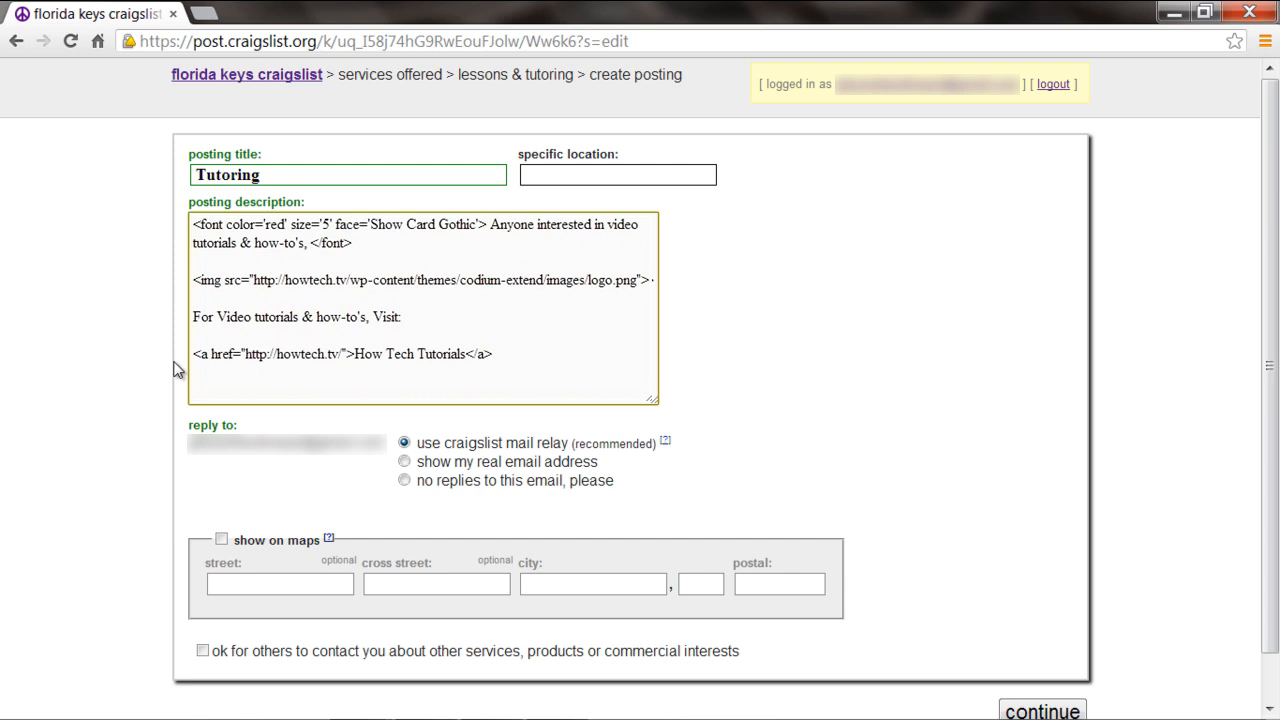
pyautogui.click(1041, 711)
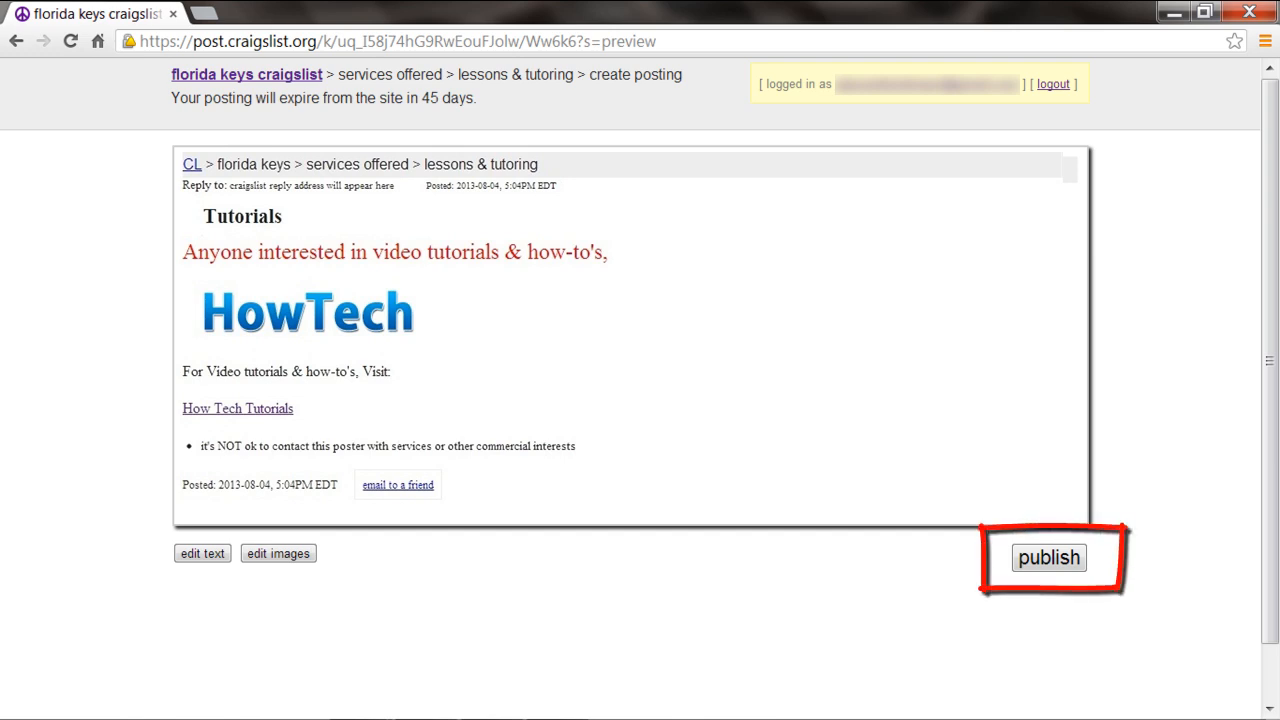
pyautogui.click(1048, 557)
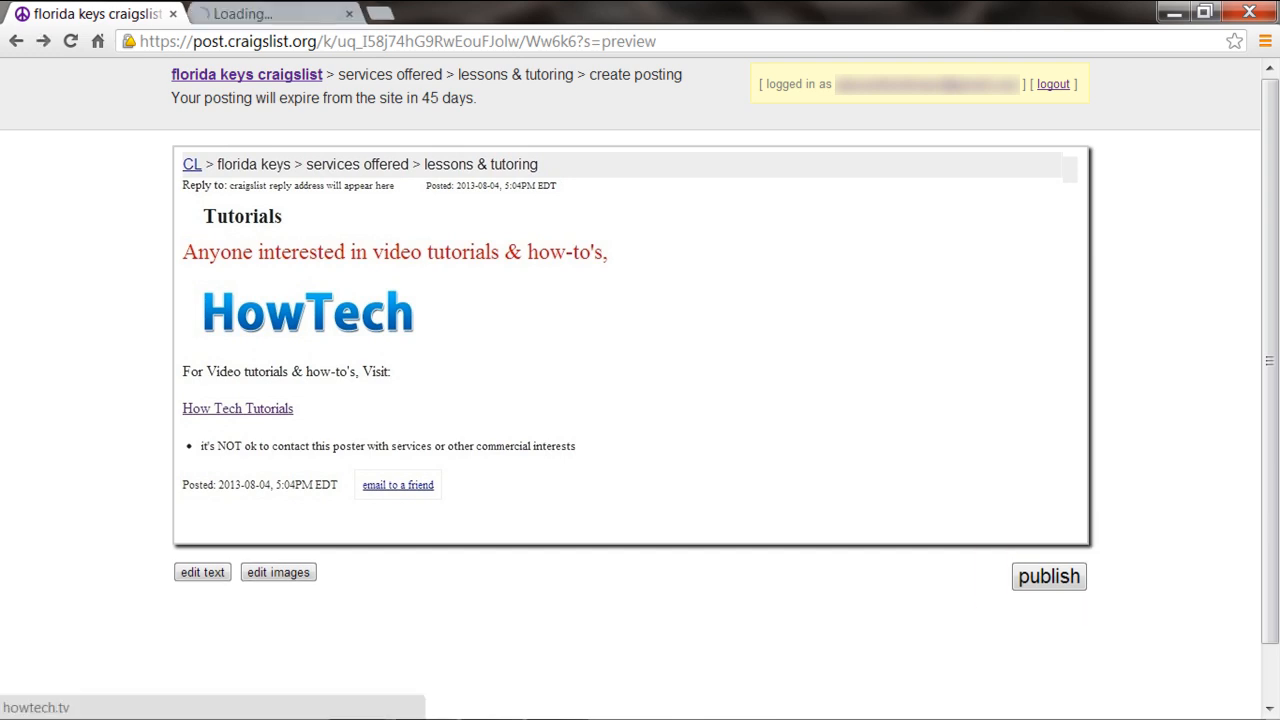
pyautogui.click(237, 408)
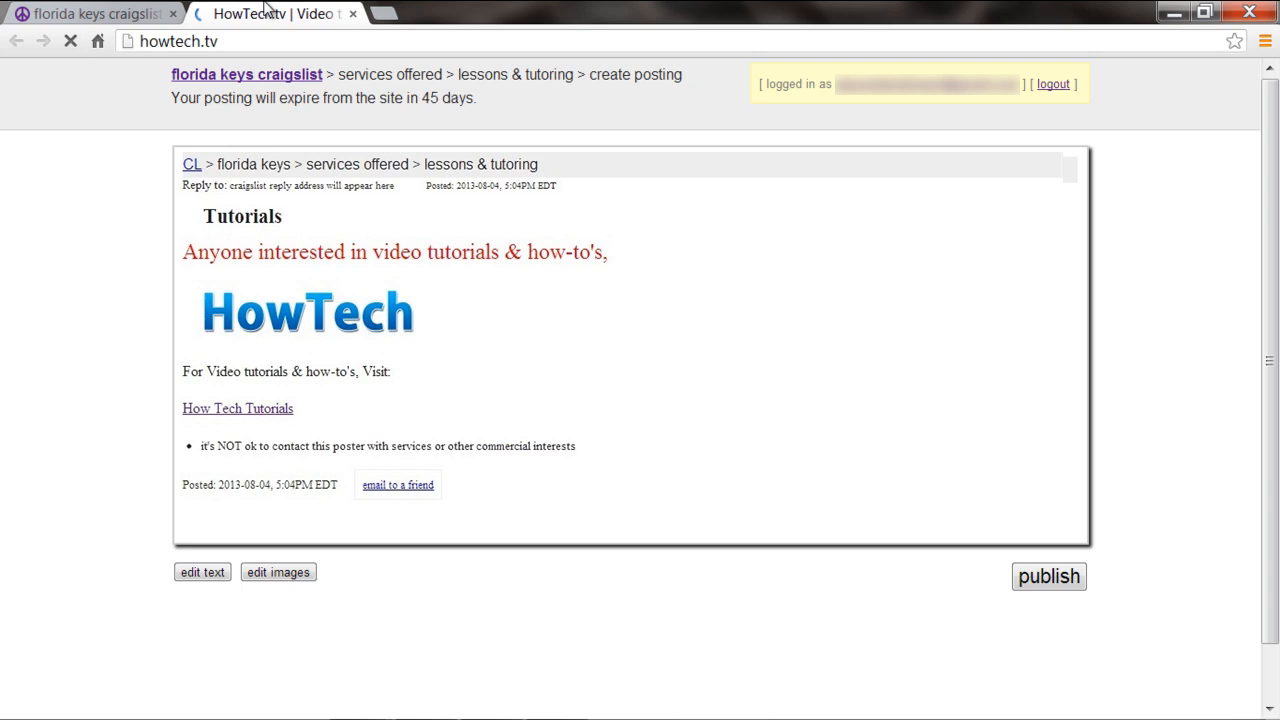